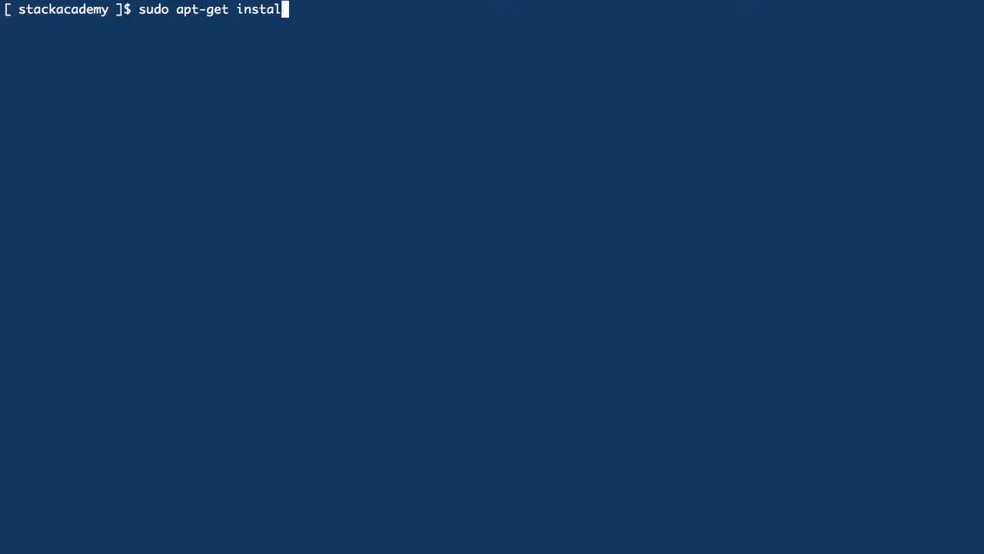
Install the apache2-utils package with sudo apt-get install
{"action": "type", "text": "apache2-utils"}
{"action": "type", "text": "sudo htpasswd -c /et"}
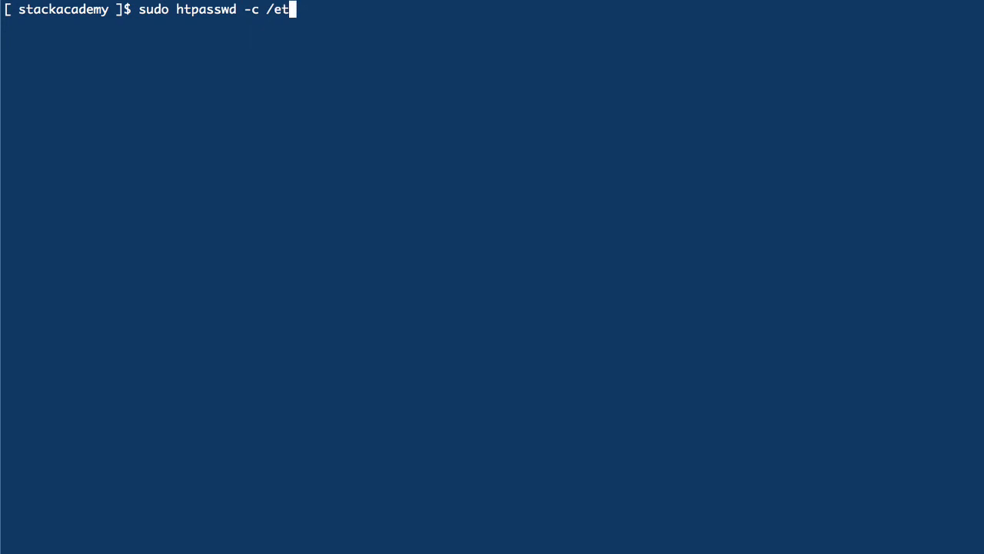
Create /etc/nginx/.htpassw with htpasswd -c for user stackacademy and confirm its password
{"action": "type", "text": "c/nginx/.htpassw s"}
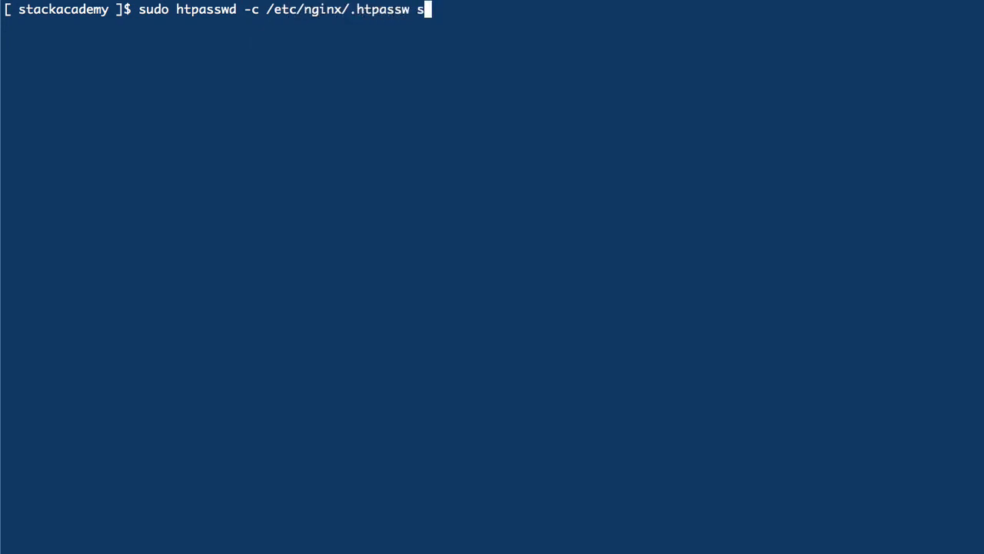
{"action": "type", "text": "tackacademy"}
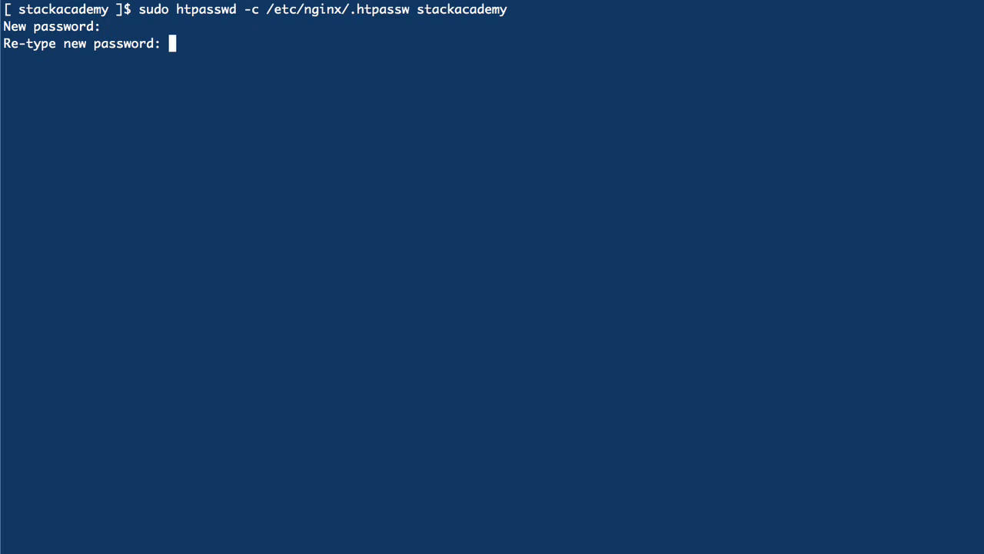
{"action": "key", "text": "Enter"}
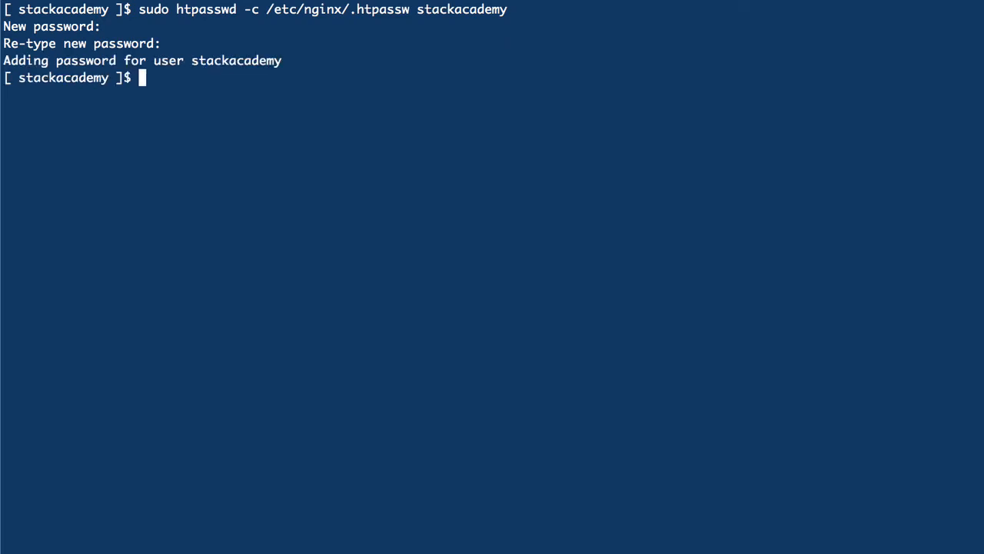
Verify the password file exists with ls and view its hashed entry with cat /etc/nginx/.htpassw
{"action": "type", "text": "ls -l /etc/nginx/.htpassw"}
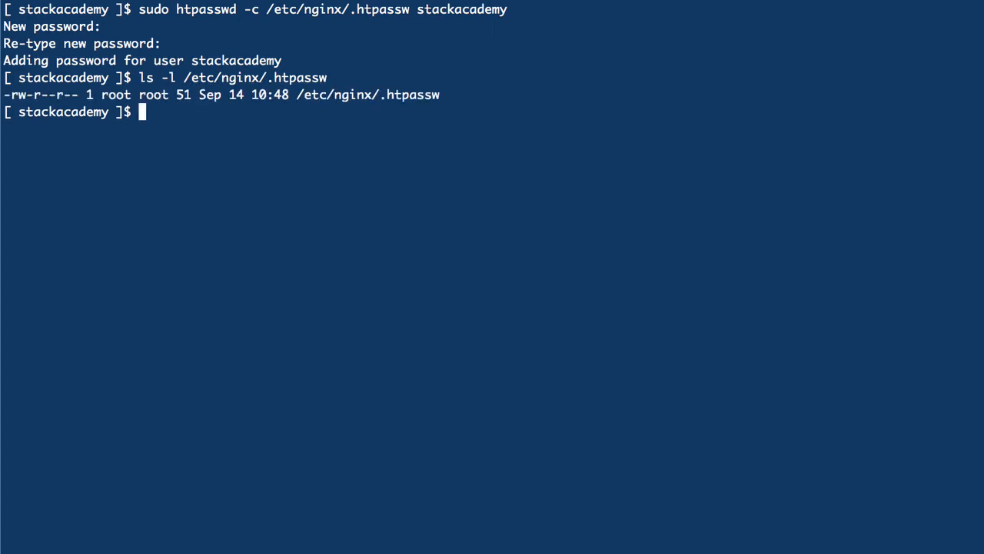
{"action": "type", "text": "cat /etc/nginx/.htpassw"}
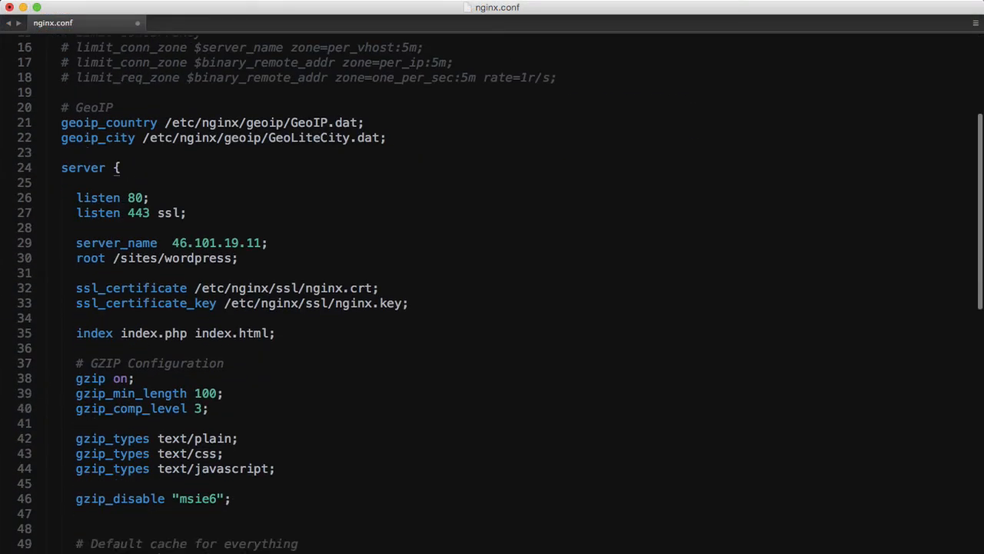
Add auth_basic "Restricted Content"; to the mp4 location block in nginx.conf
{"action": "scroll", "scroll_direction": "down", "scroll_amount": 3}
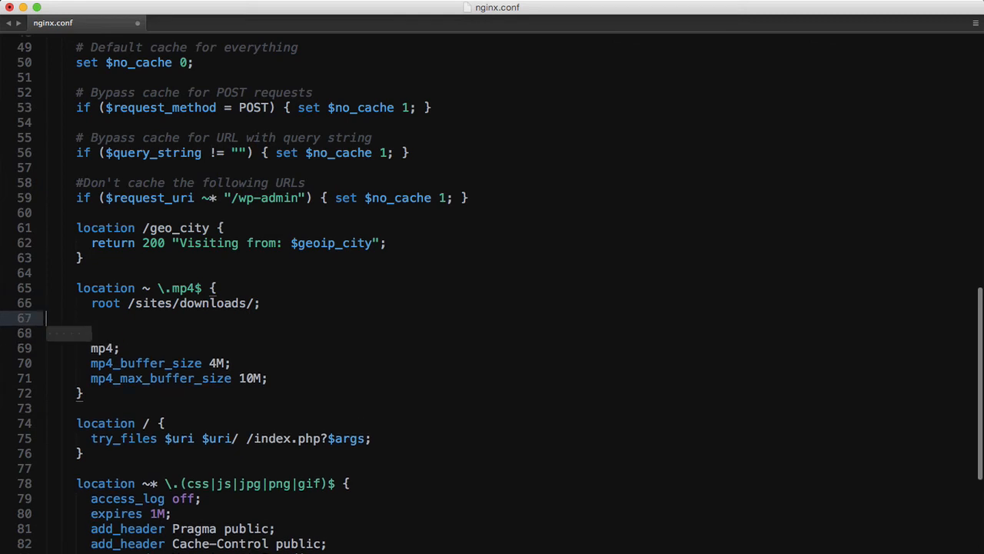
{"action": "type", "text": "auth_"}
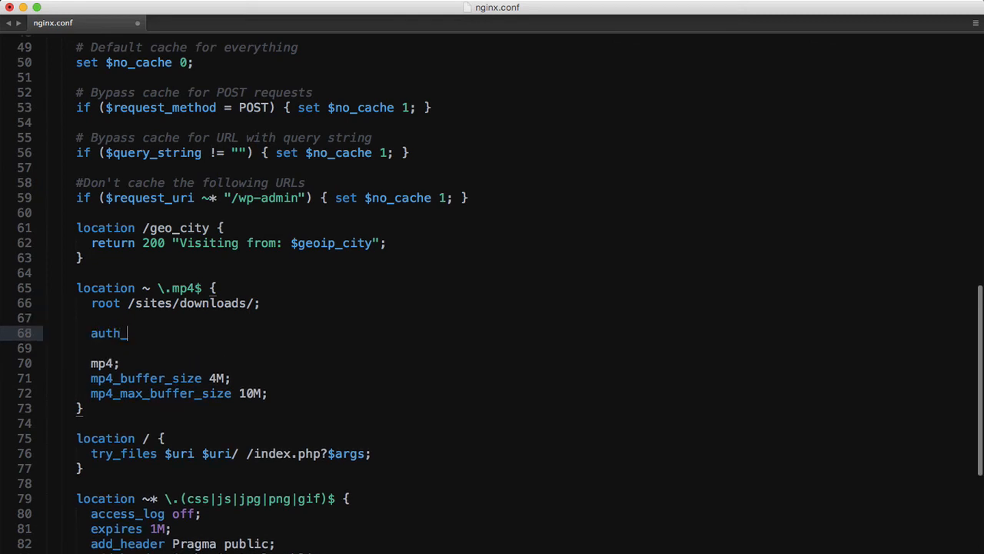
{"action": "type", "text": "basic \"Restricted Content\";"}
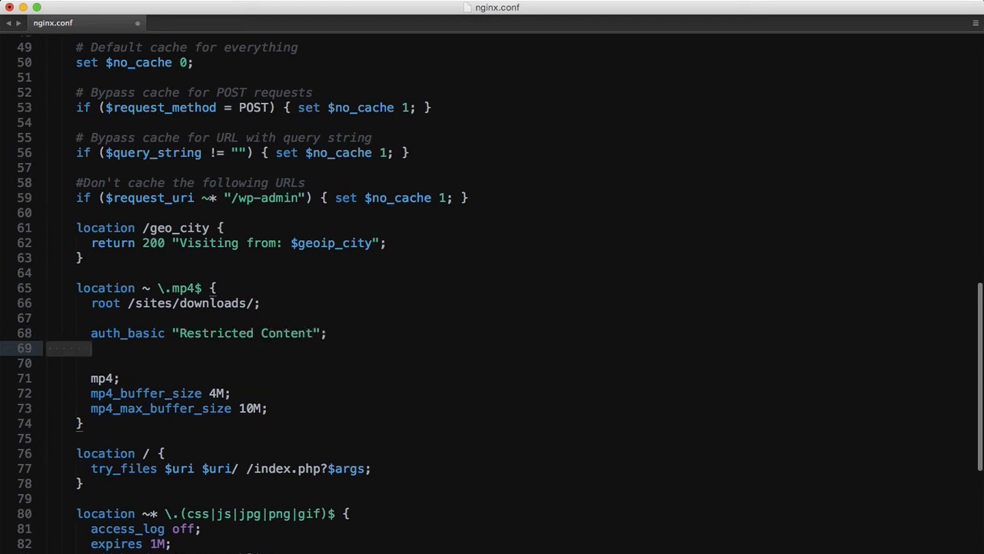
Add auth_basic_user_file /etc/nginx/.htpasswd; to the same location block
{"action": "type", "text": "auth_basic_u"}
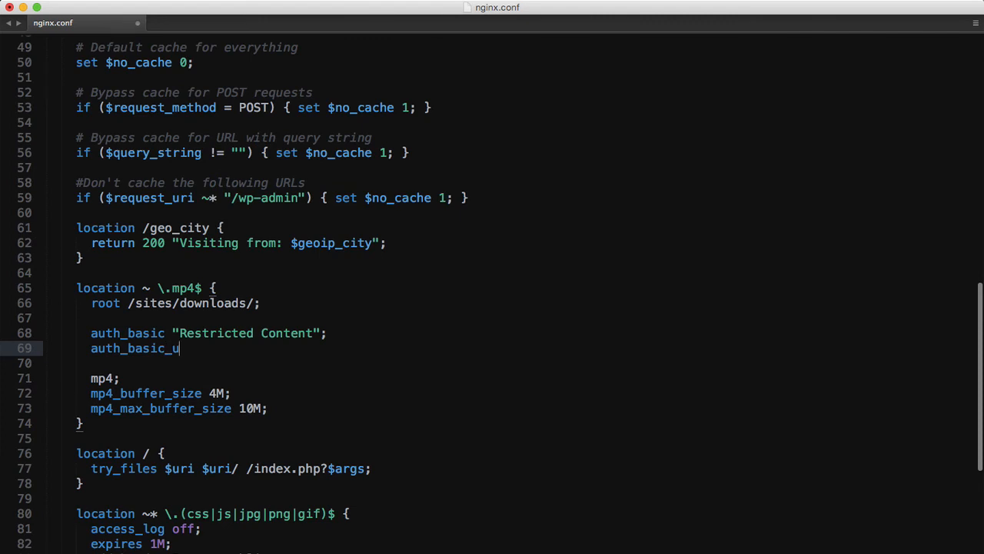
{"action": "type", "text": "ser_file /et"}
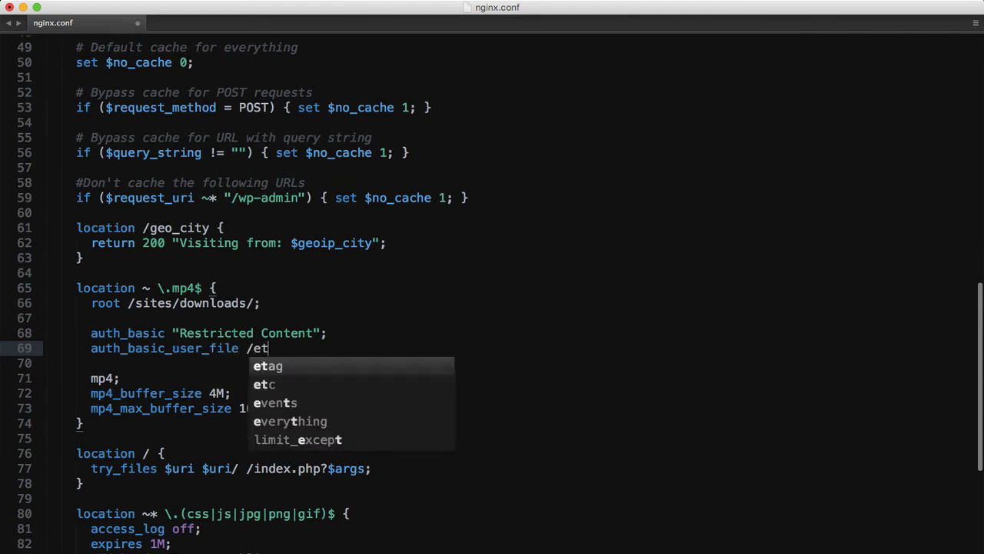
{"action": "type", "text": "c/nginx/.htpasswd;"}
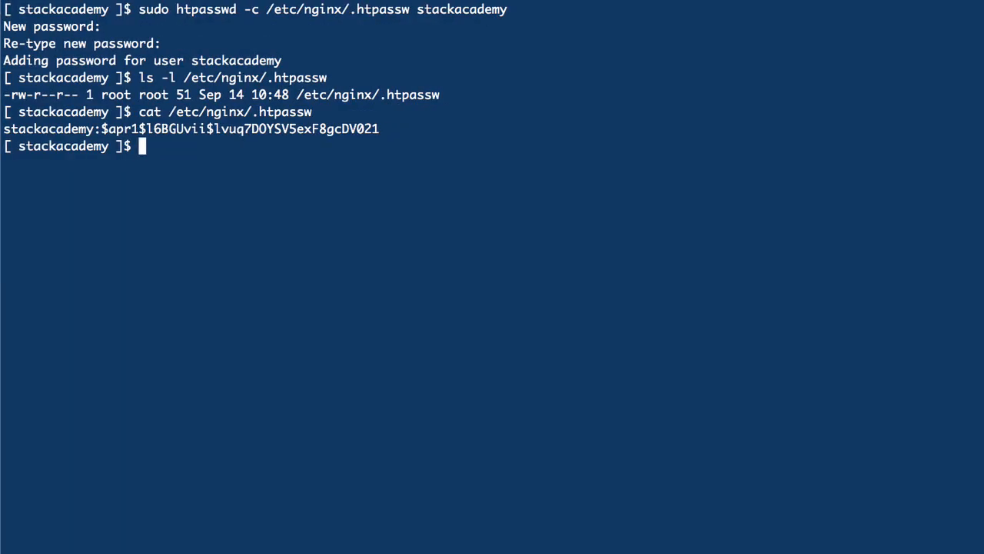
Reload nginx with service nginx reload to apply the authentication settings
{"action": "type", "text": "service nginx reload"}
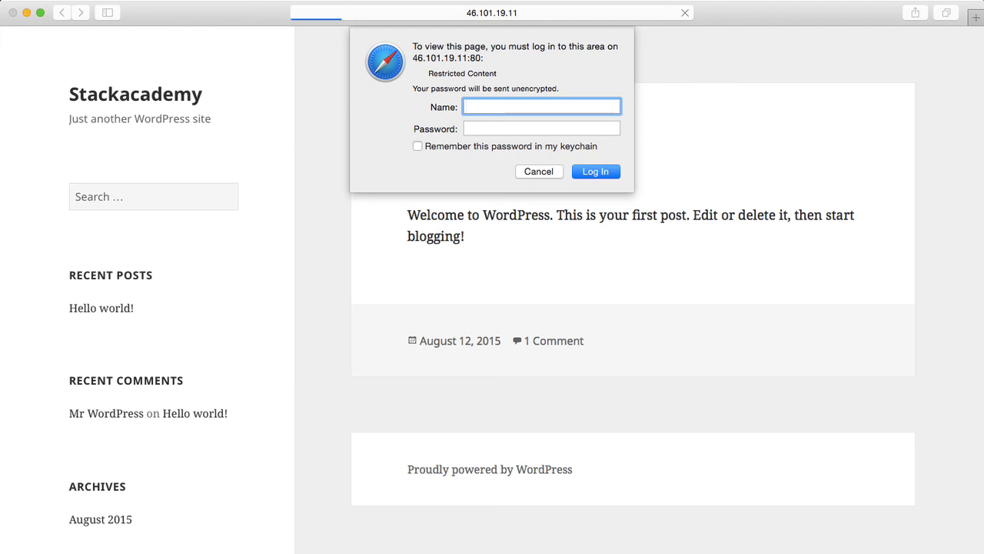
Log in to 46.101.19.11 as stackacademy in Safari's authentication dialog
{"action": "type", "text": "stackacademy"}
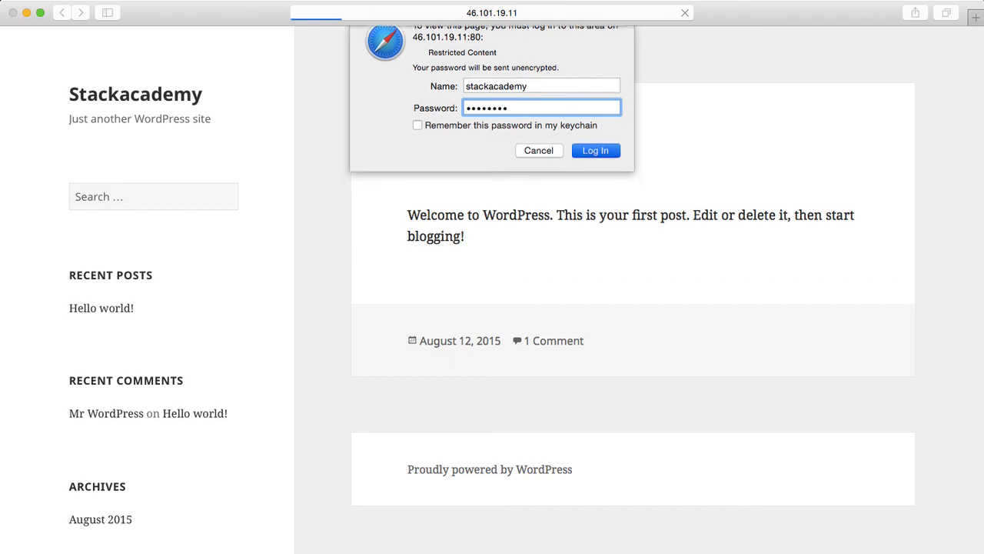
{"action": "left_click", "coordinate": [595, 151]}
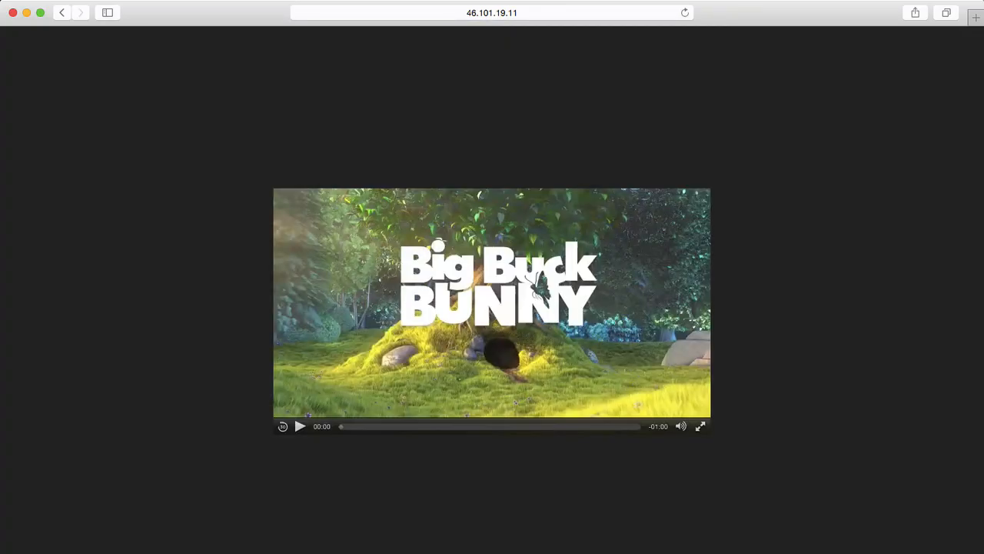
Start playback of the Big Buck Bunny video
{"action": "left_click", "coordinate": [299, 426]}
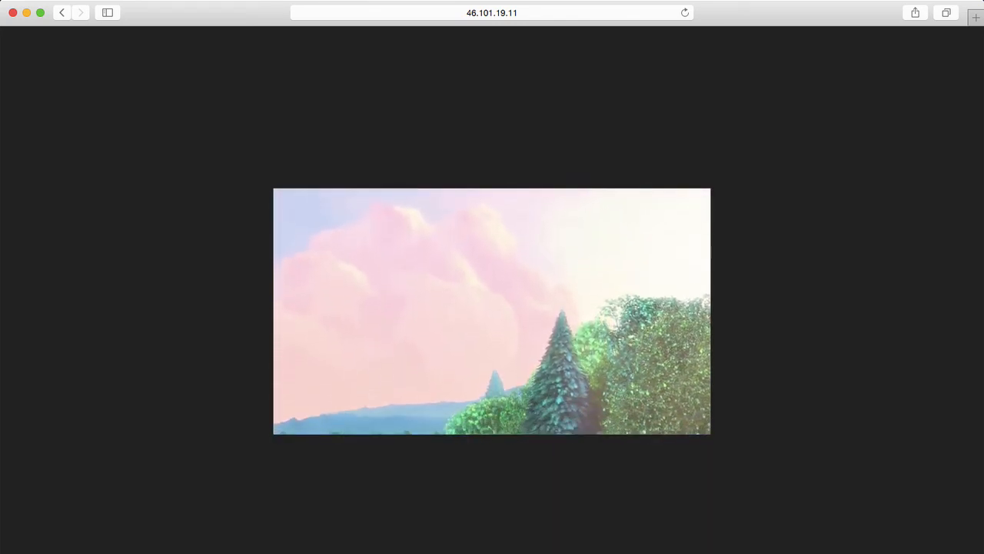